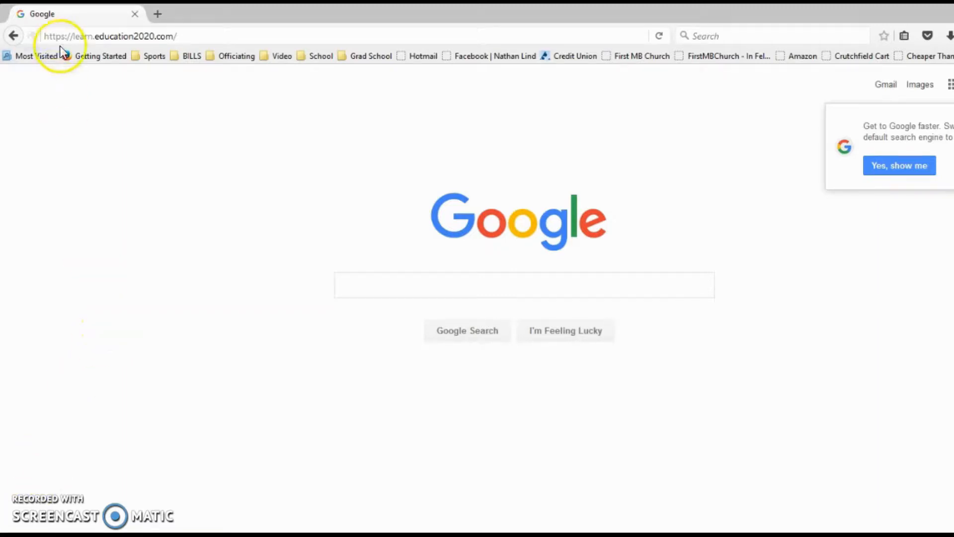
Load the Edgenuity welcome page at learn.education2020.com in Firefox
{"action": "left_click", "coordinate": [109, 36]}
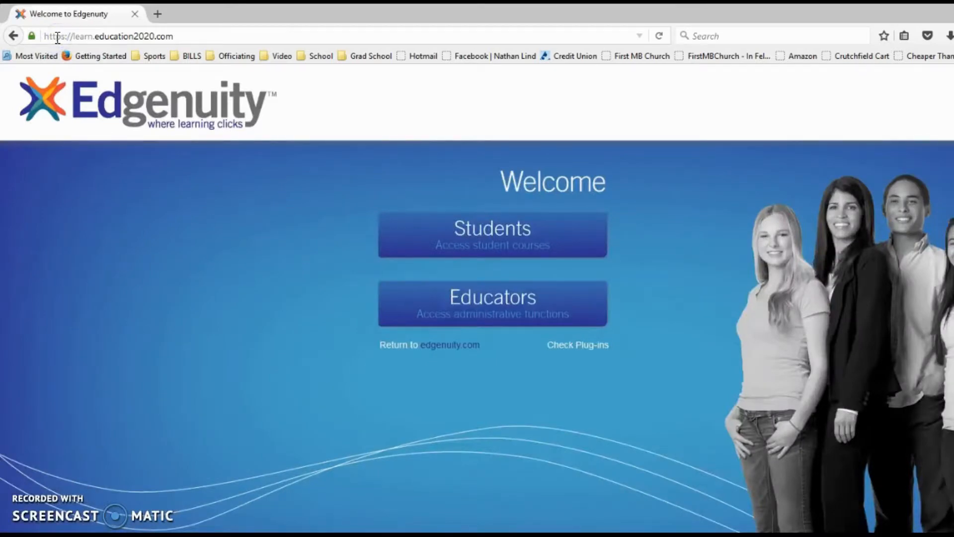
Enter the Students login page and fill in the username and password fields
{"action": "left_click", "coordinate": [492, 234]}
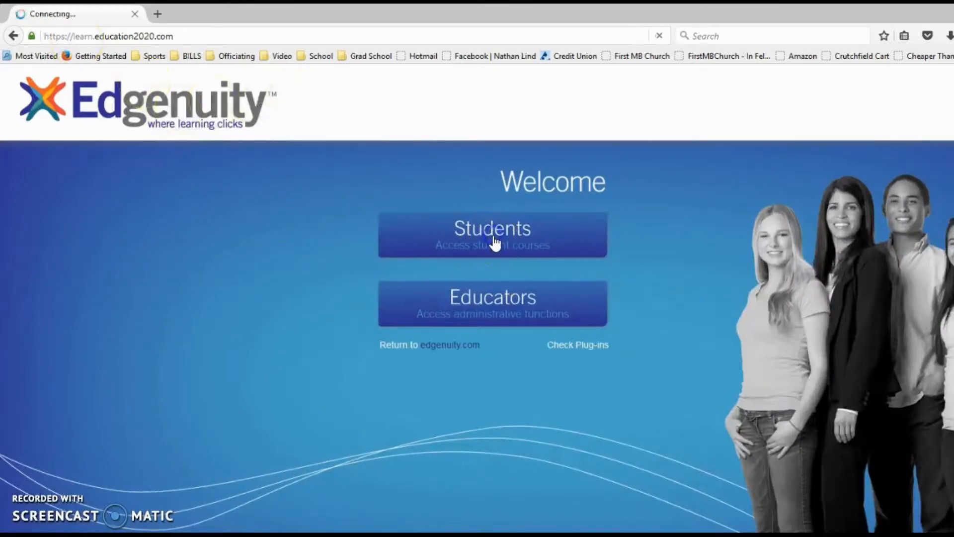
{"action": "left_click", "coordinate": [492, 234]}
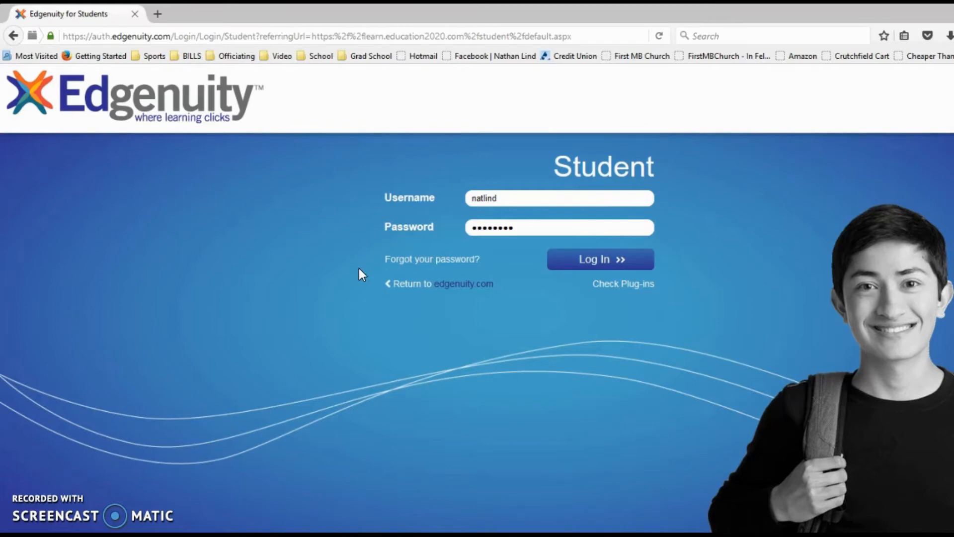
{"action": "left_click", "coordinate": [156, 295]}
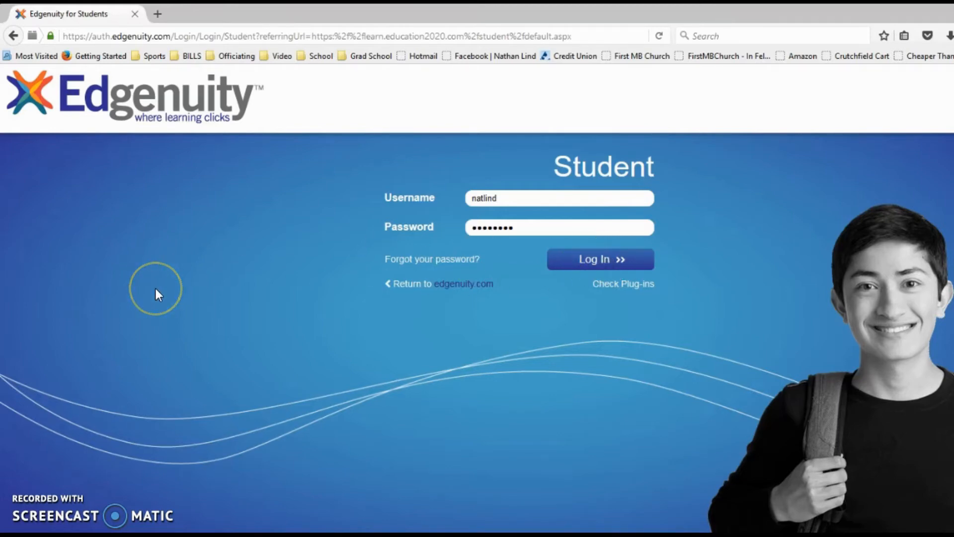